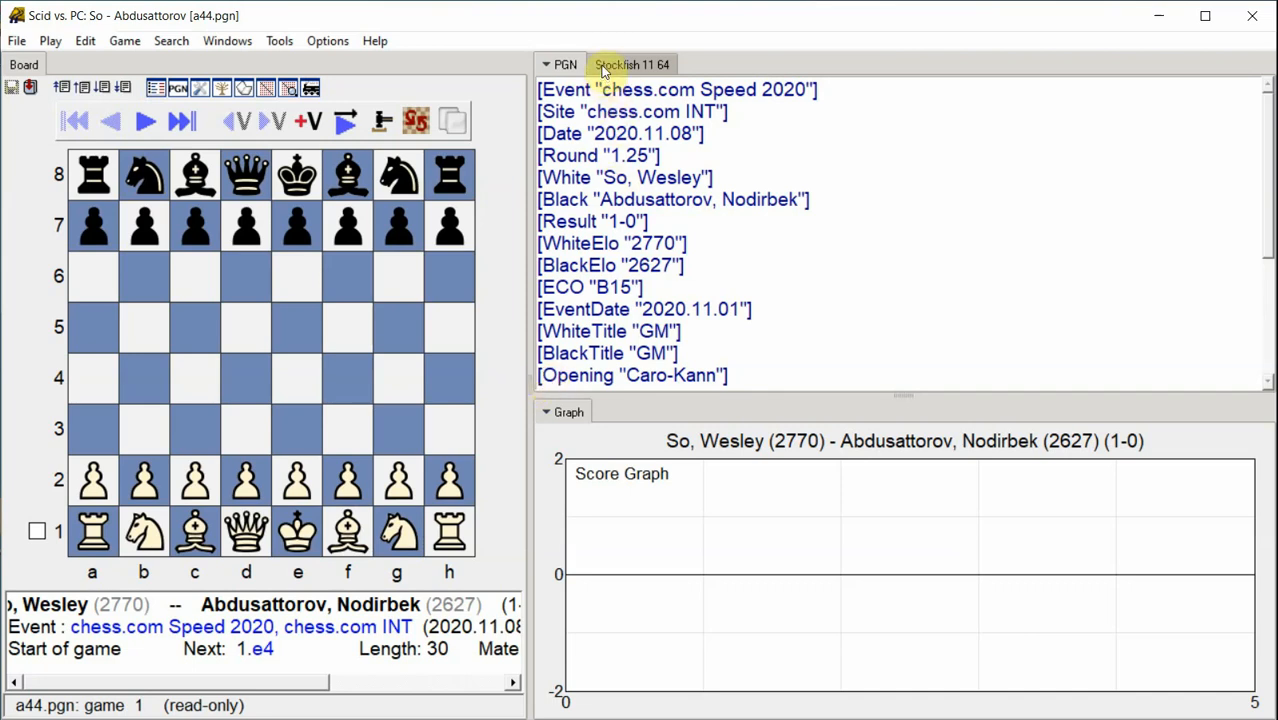
Bring up Stockfish 11's annotation settings: 3 s per move, scores for all moves, variations when not best.
click(632, 64)
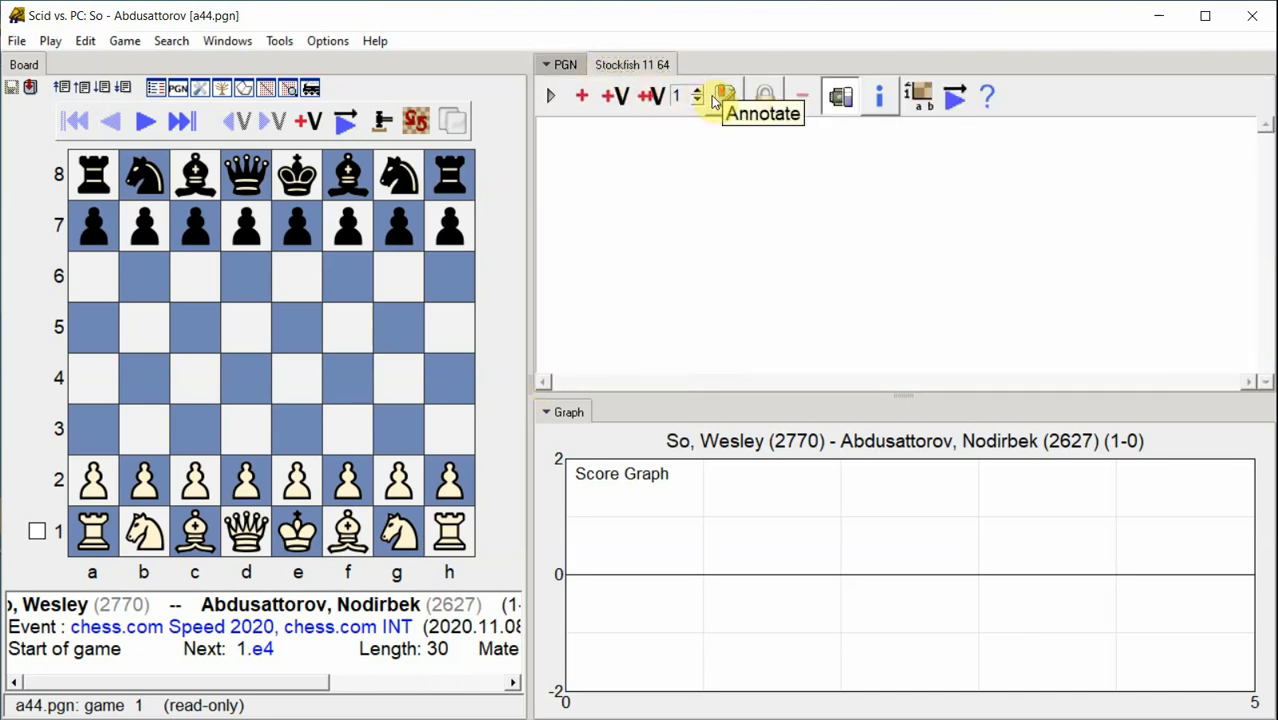
click(722, 96)
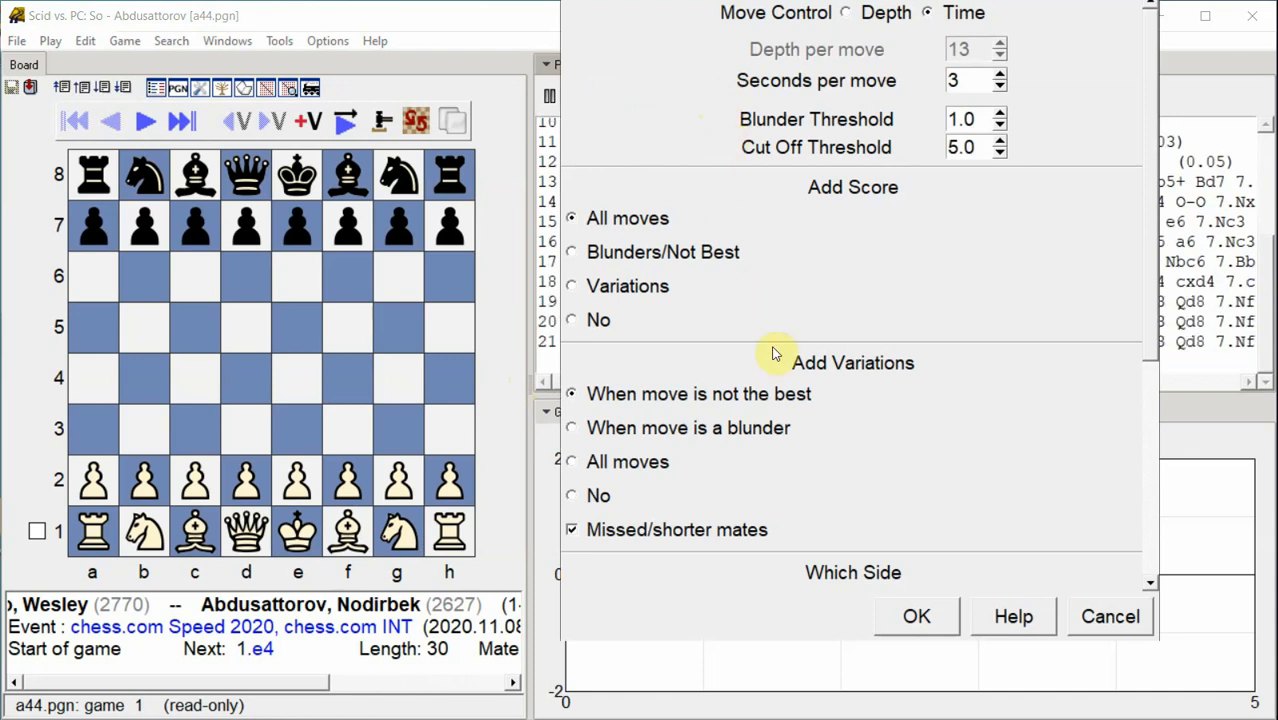
Start the Stockfish annotation and show the PGN notation as scores appear on 1...c6 through 3.Nc3.
click(916, 616)
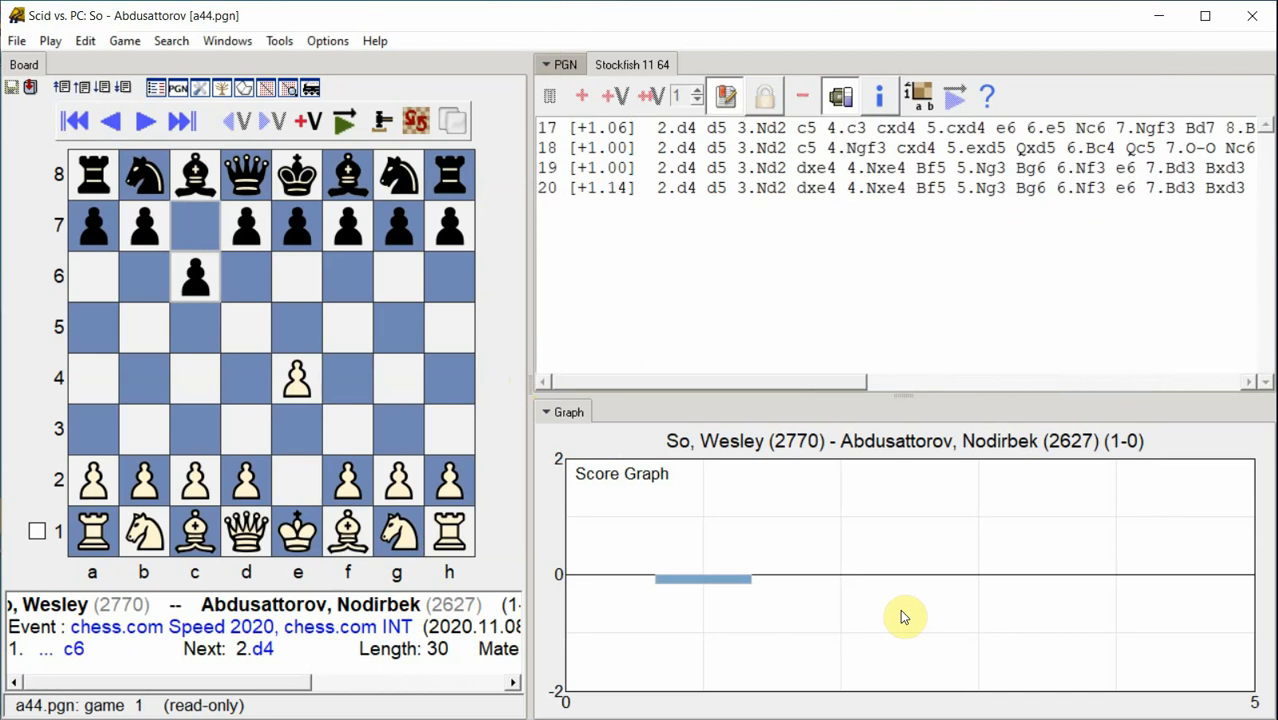
click(144, 120)
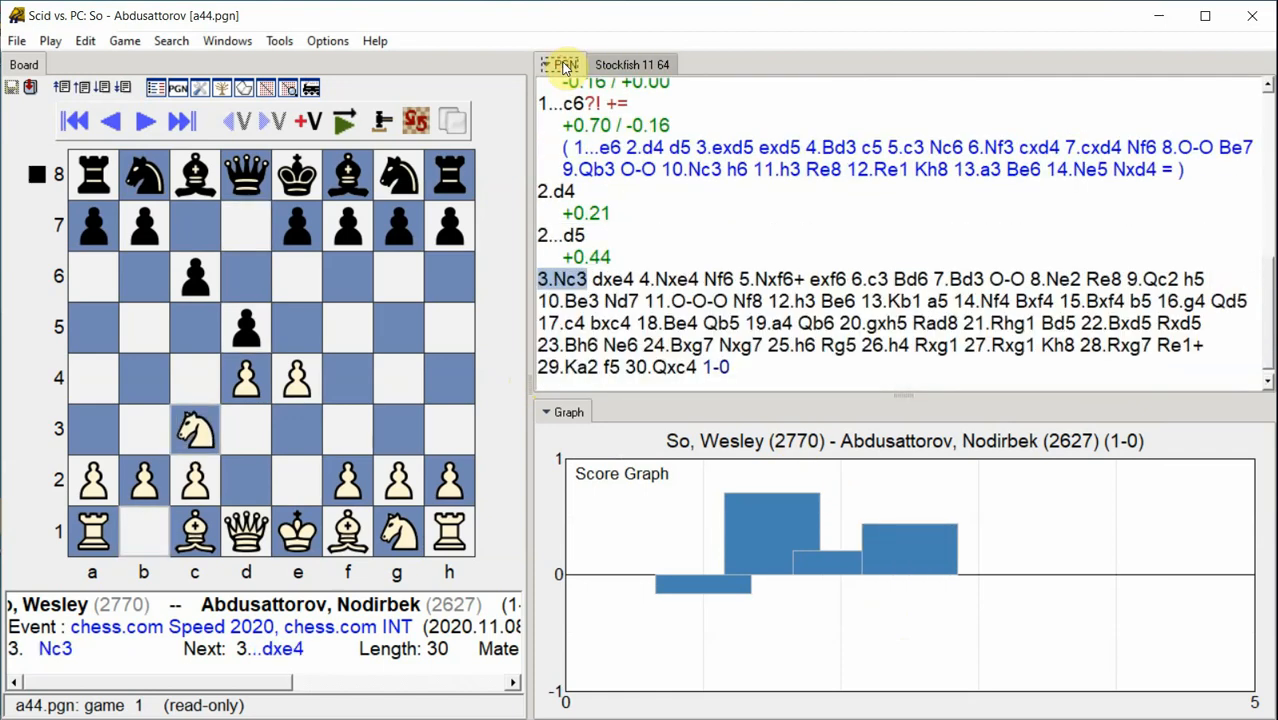
Keep the PGN notation in view as Stockfish scores and variations reach 12...Be6.
click(180, 122)
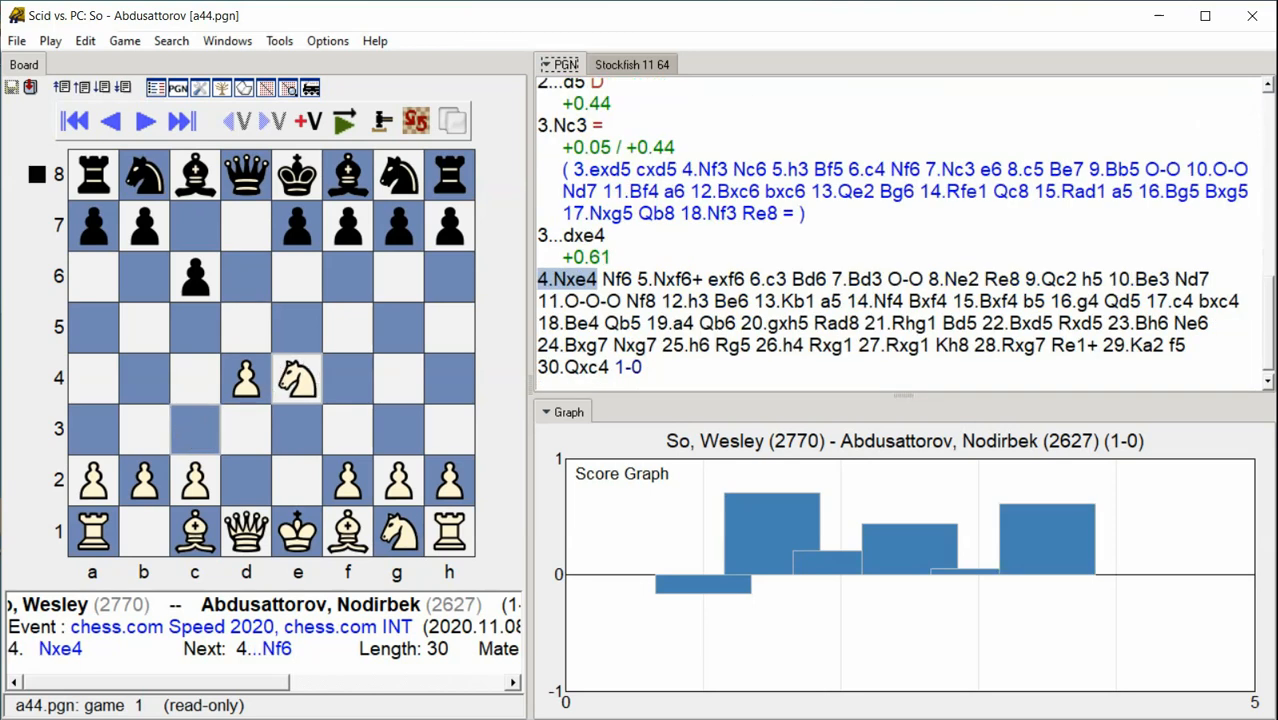
click(180, 120)
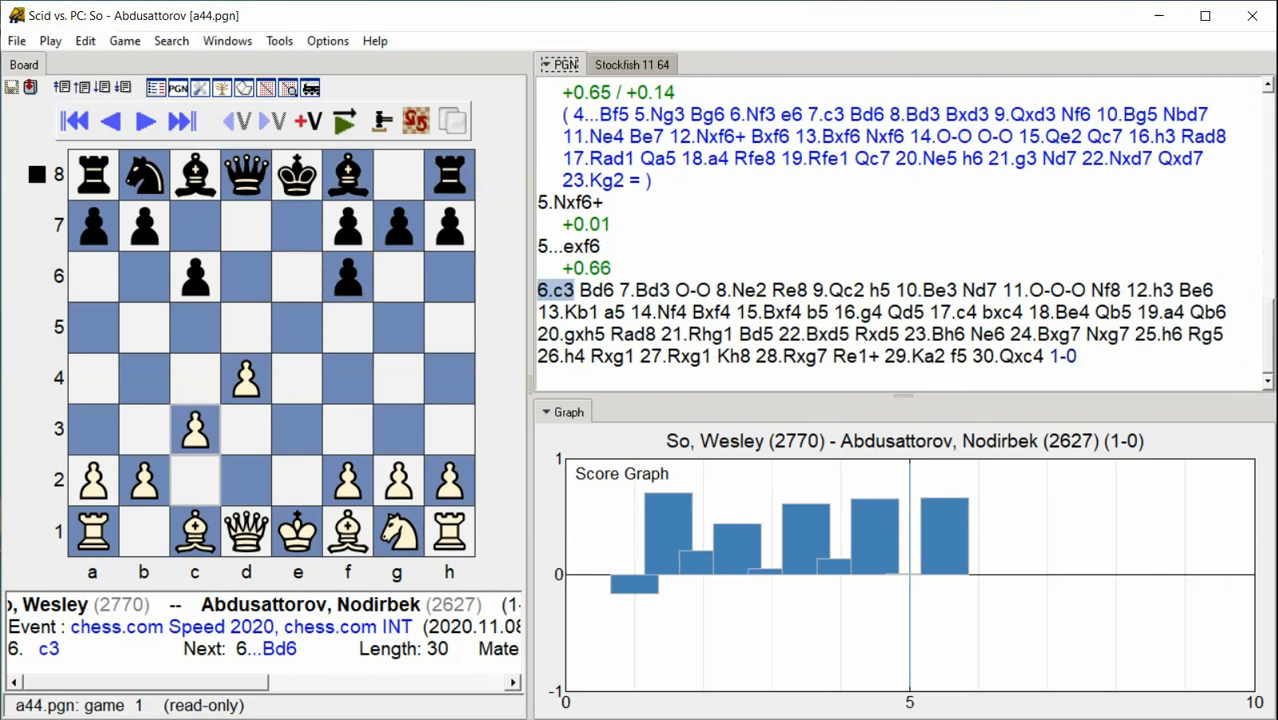
click(144, 122)
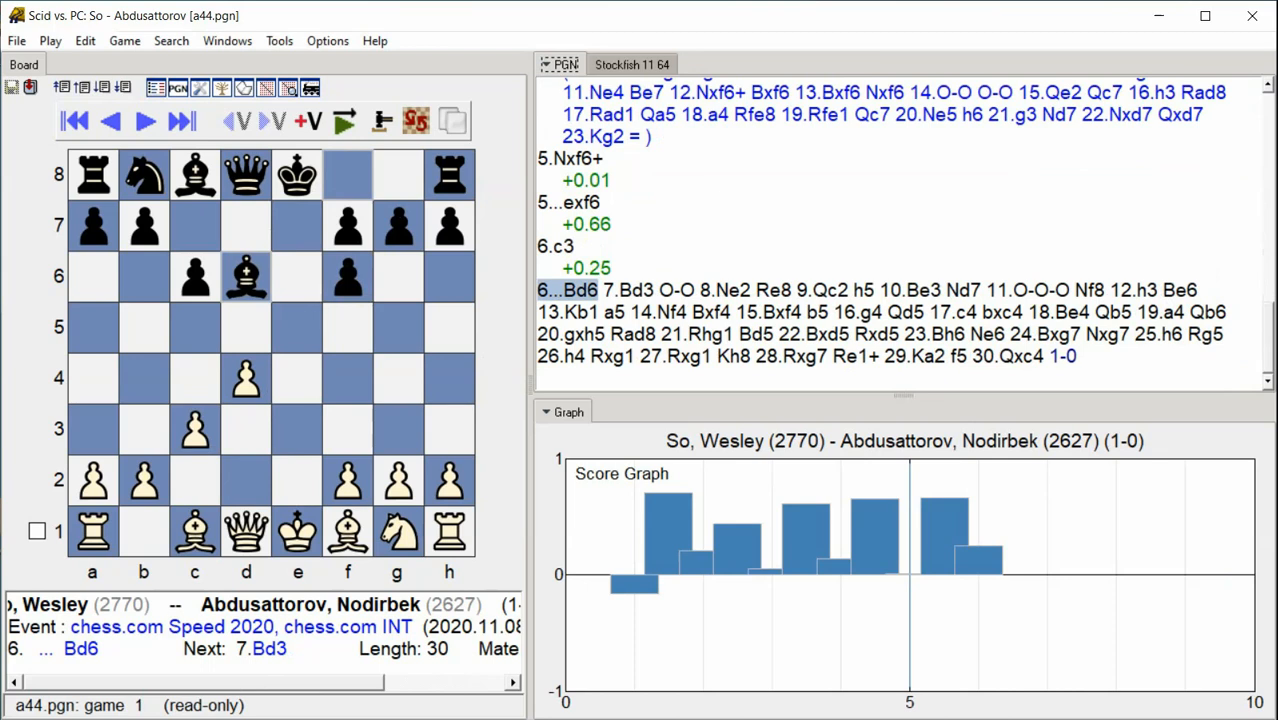
click(144, 120)
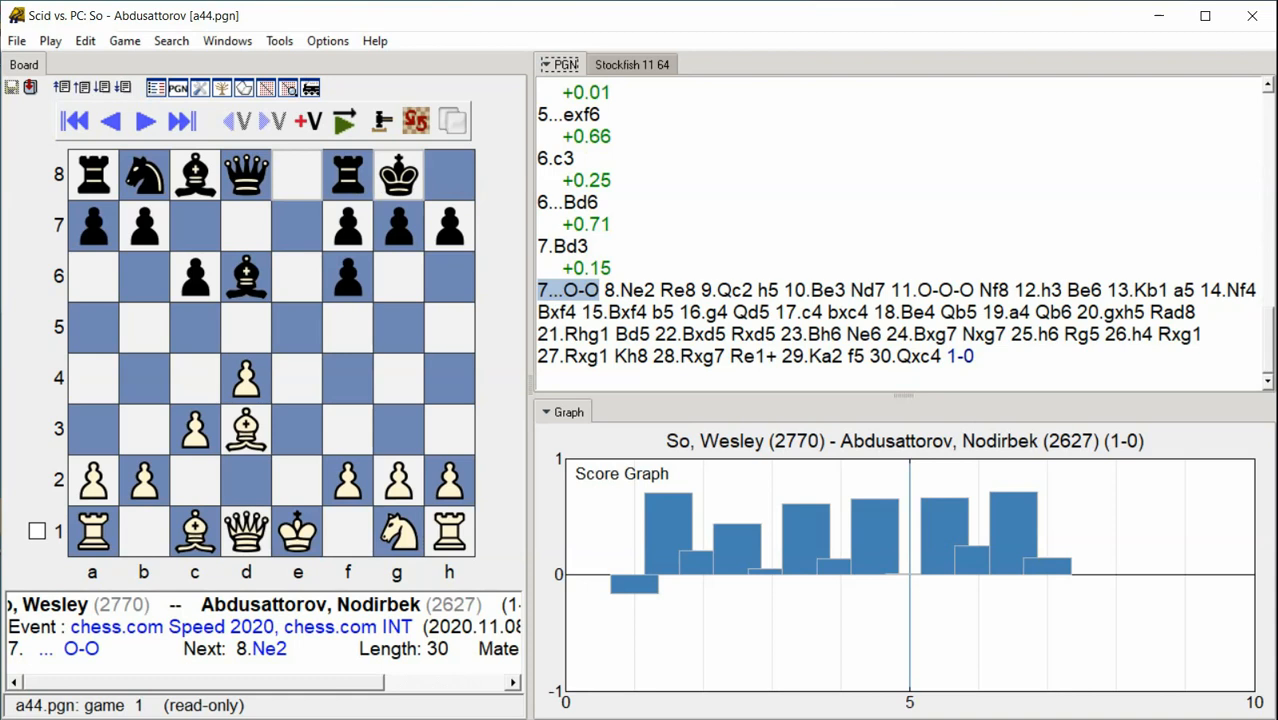
click(144, 120)
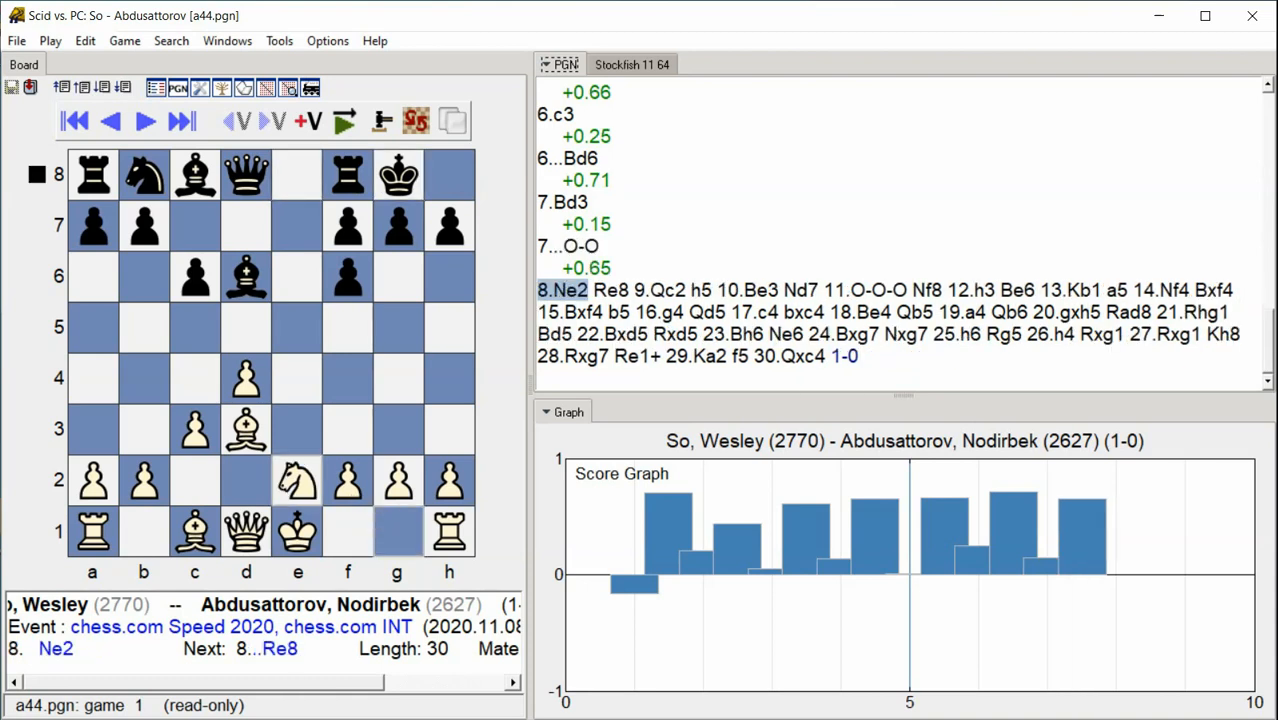
click(144, 120)
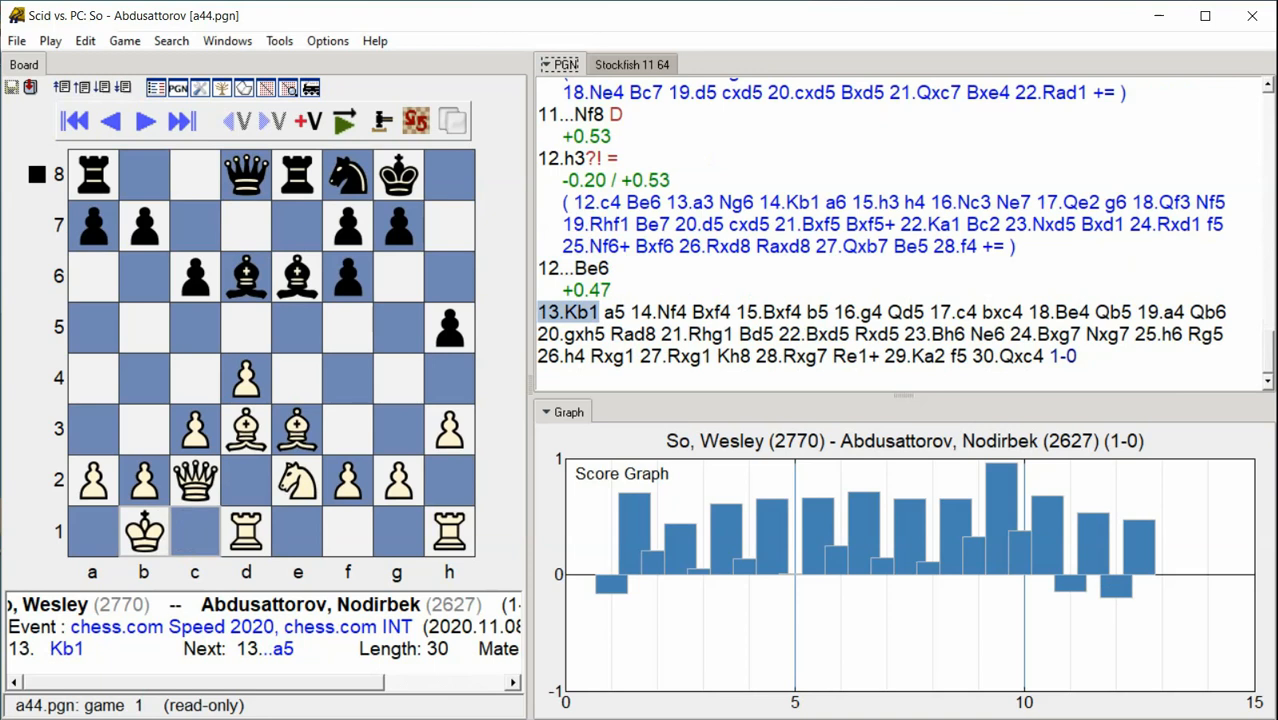
Follow the annotation down the notation to 19.a4, the graph showing Black's edge from move 15.
click(144, 120)
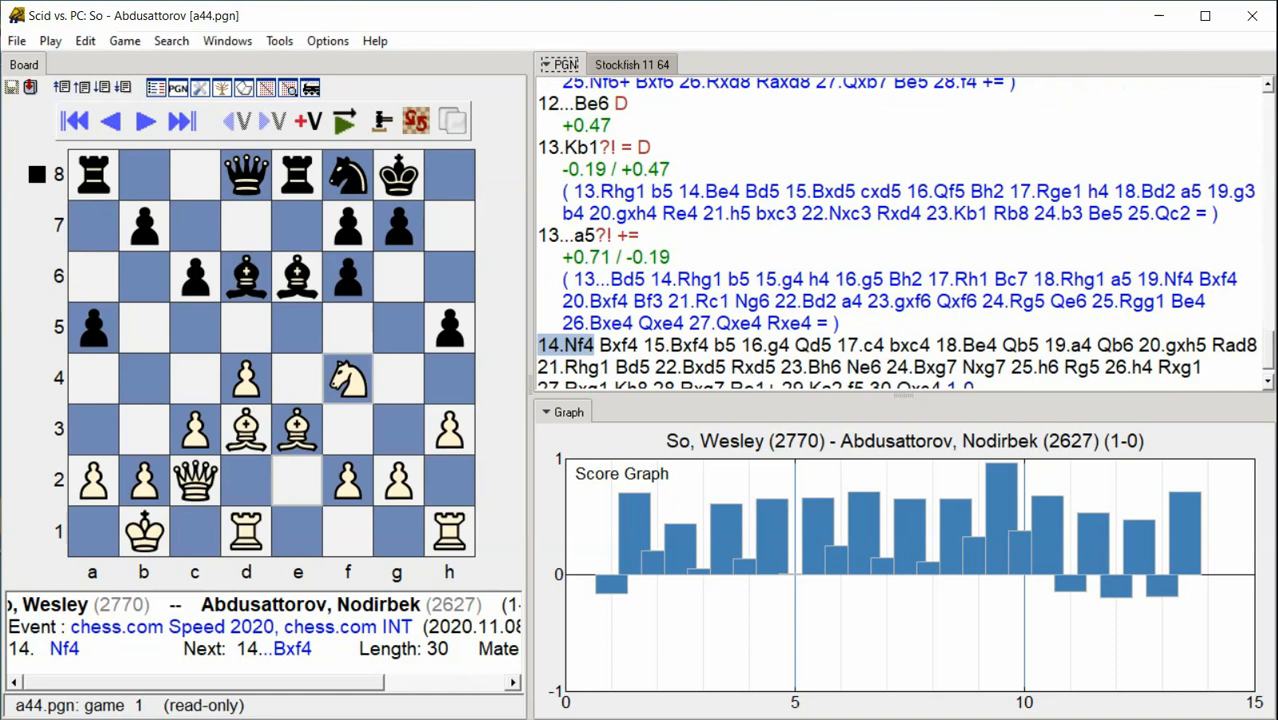
scroll(down, 3)
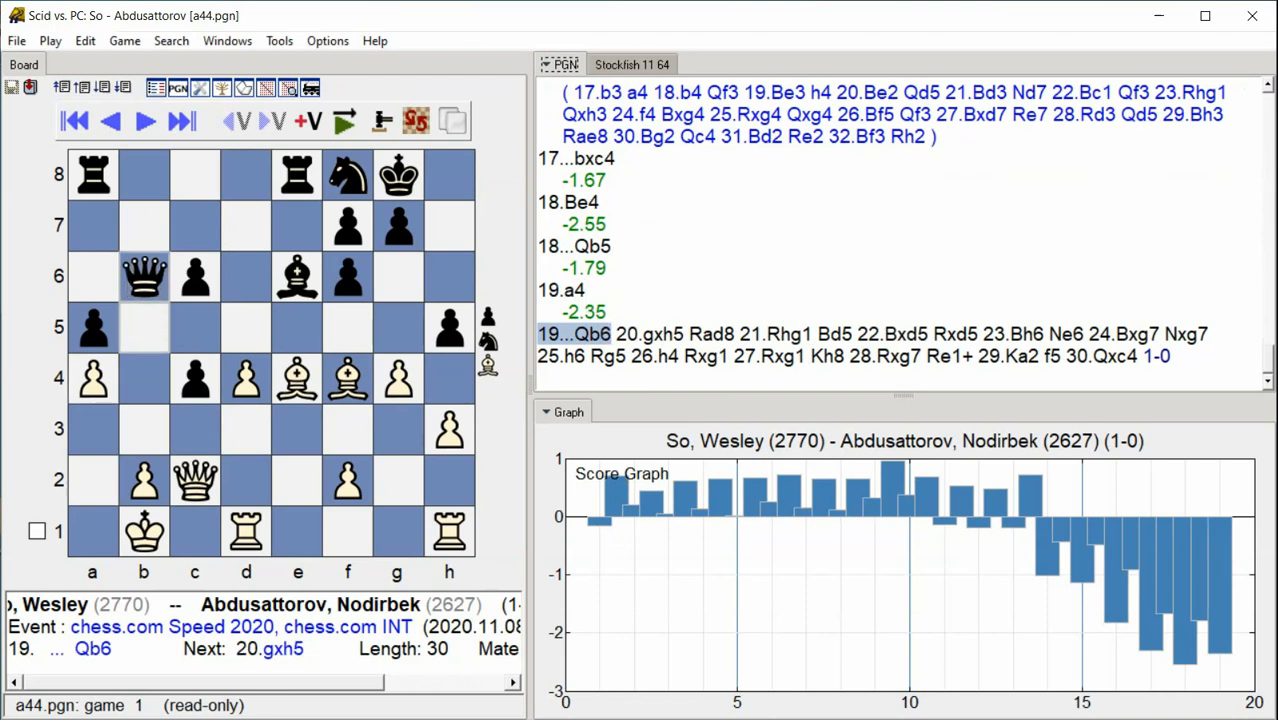
Keep the notation view refreshed as Stockfish scores moves through 26.h4 and the graph reaches move 26.
click(180, 120)
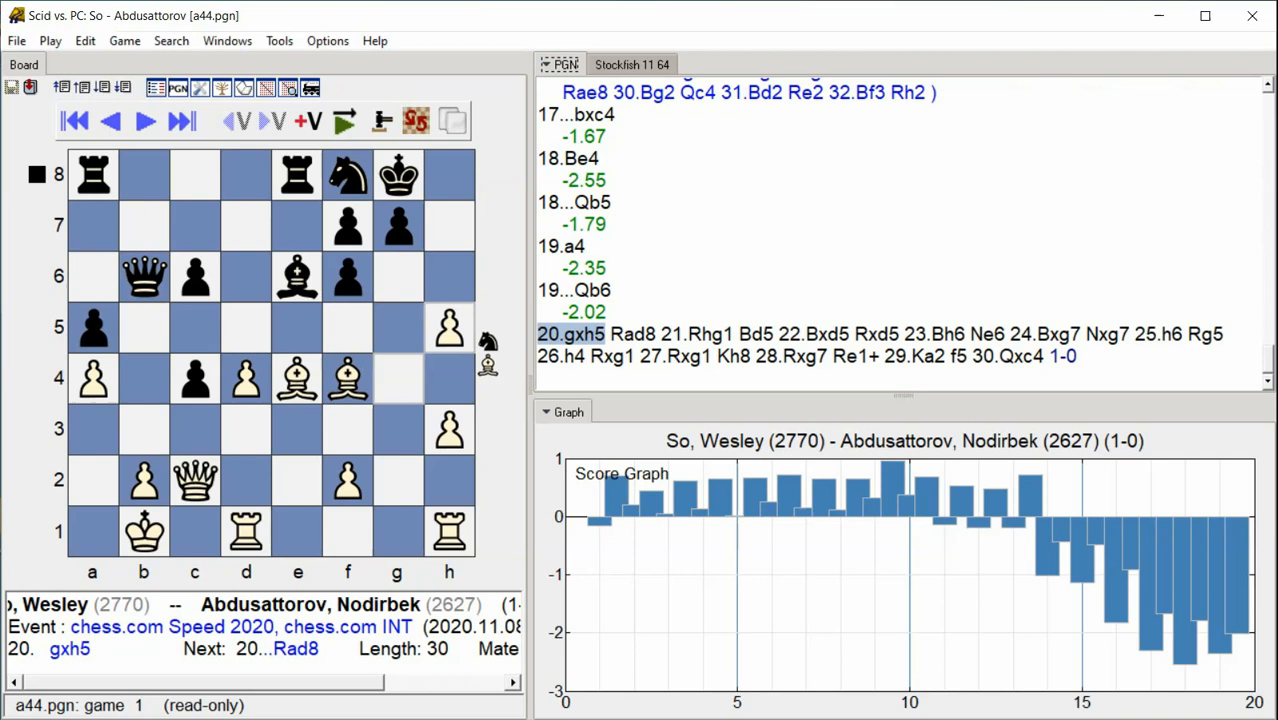
click(180, 122)
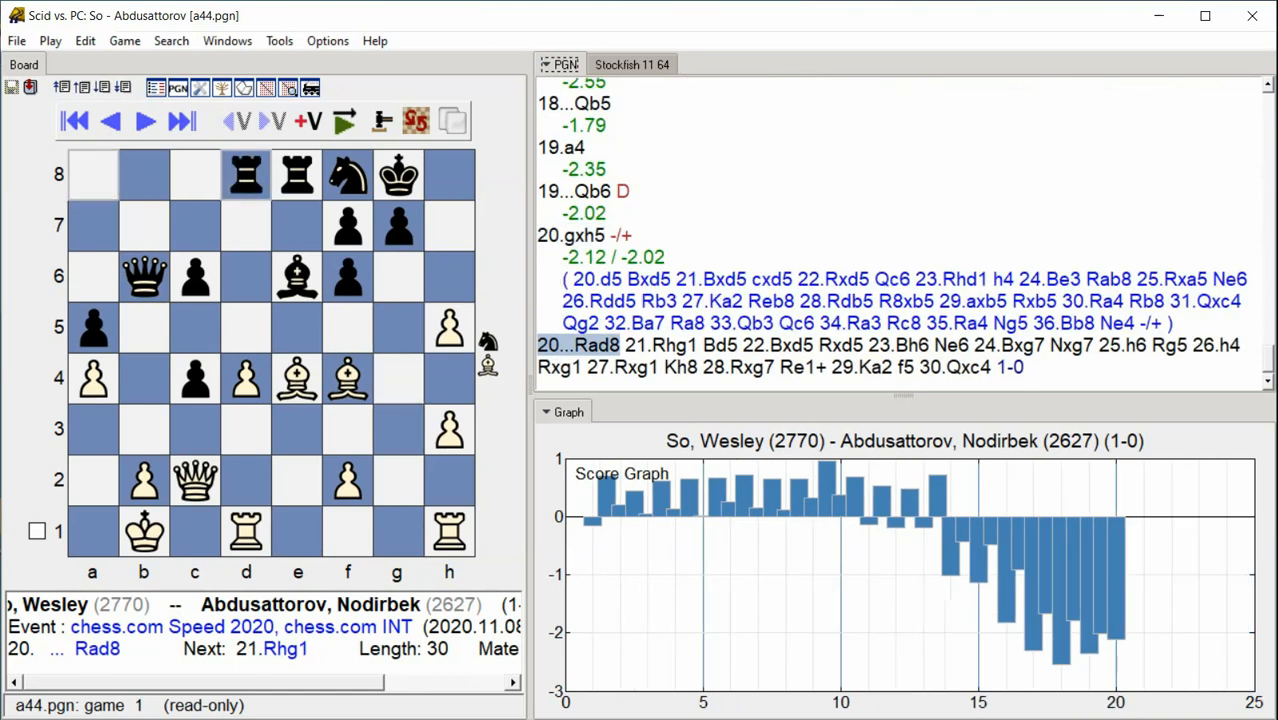
click(144, 120)
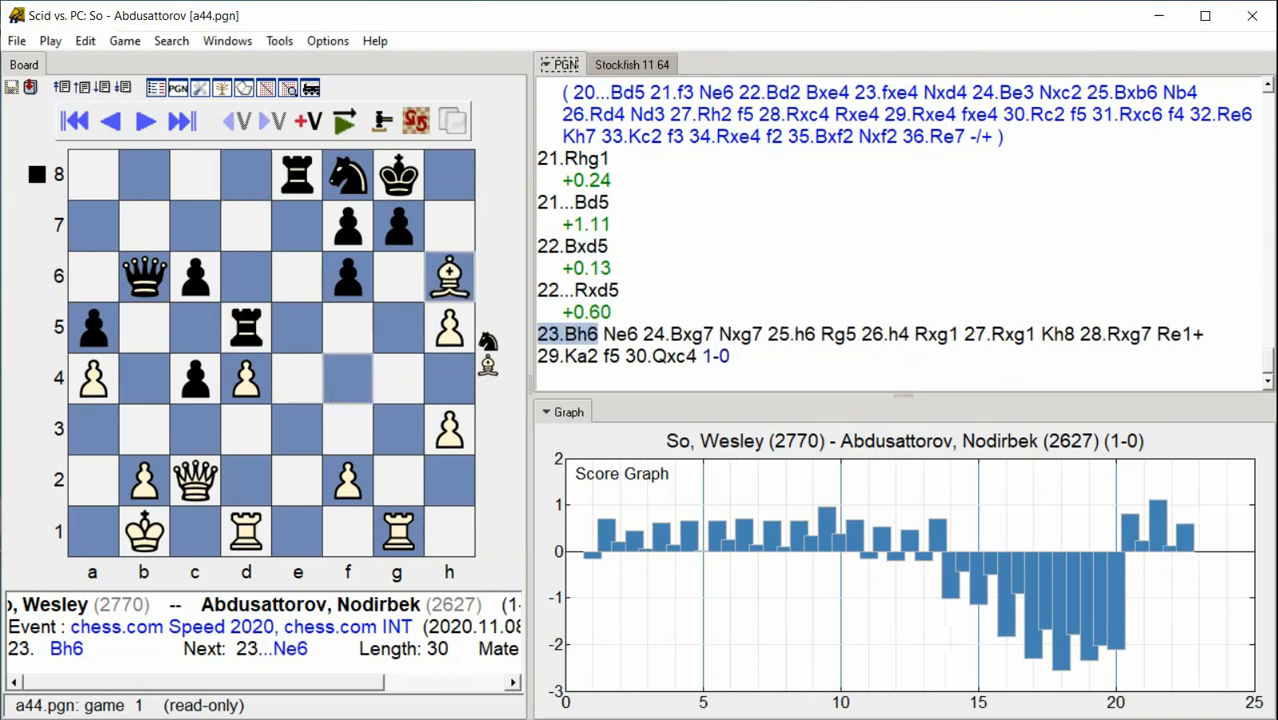
click(144, 122)
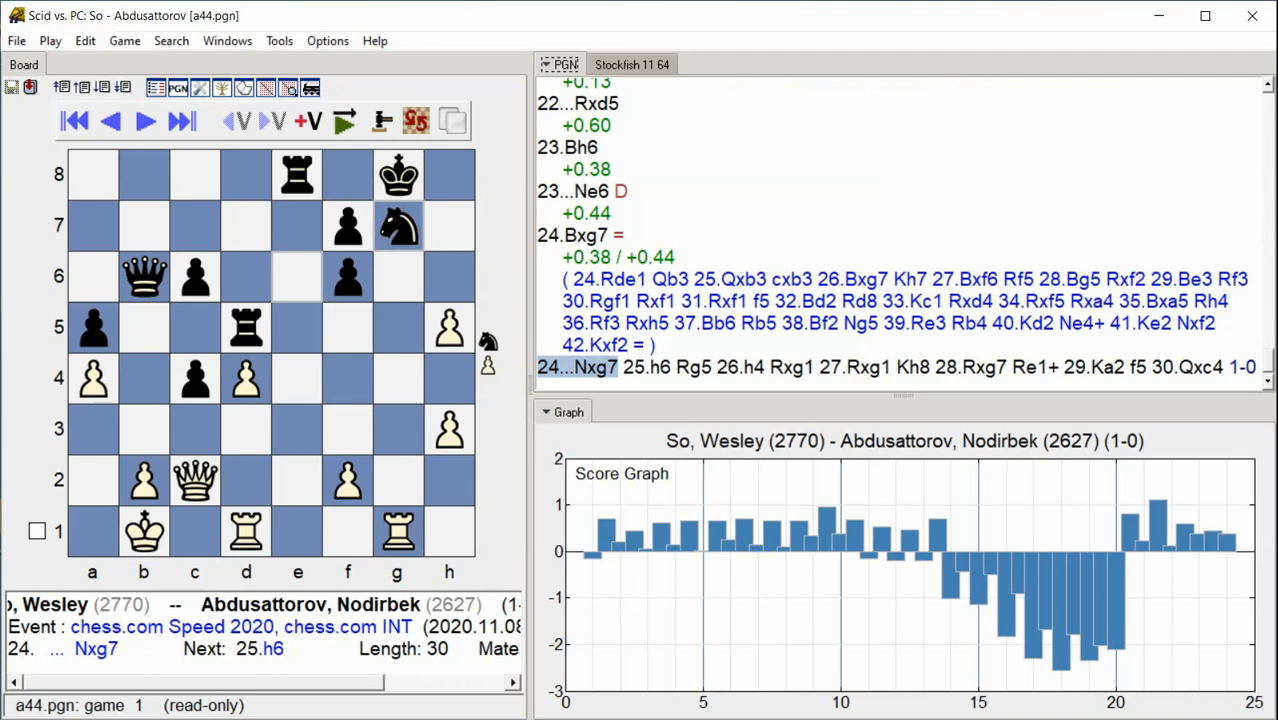
click(182, 120)
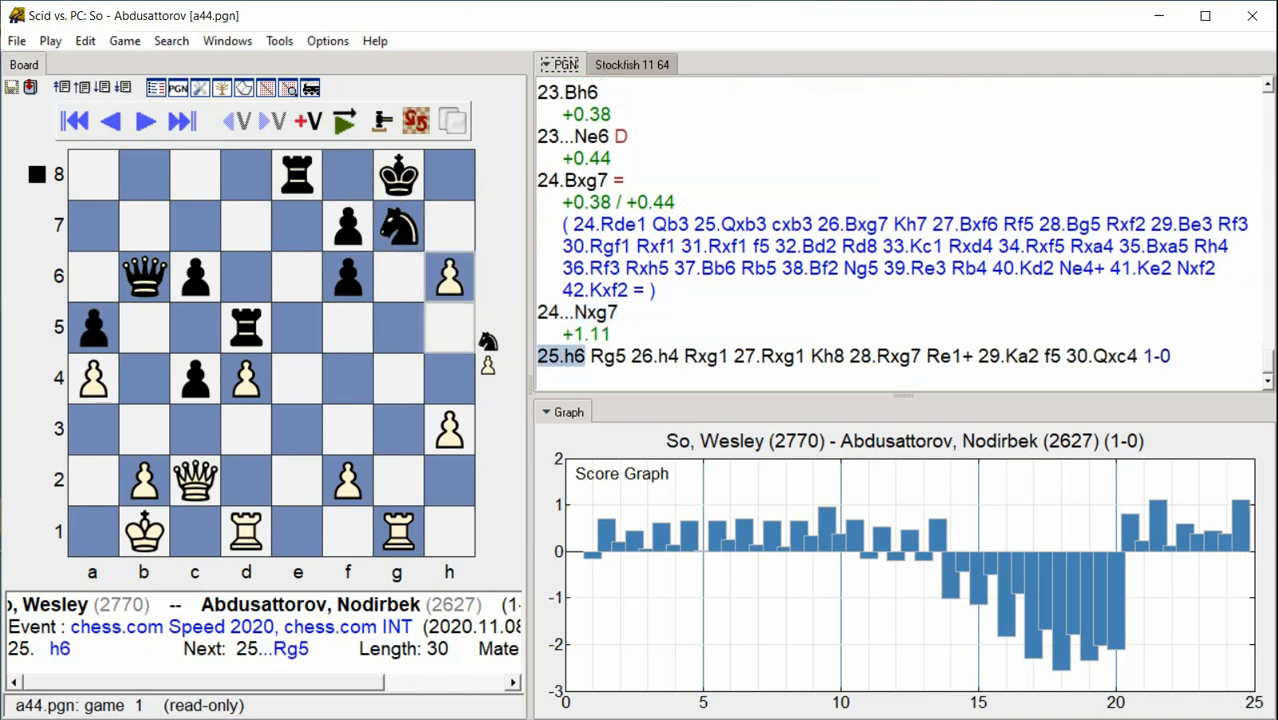
click(182, 120)
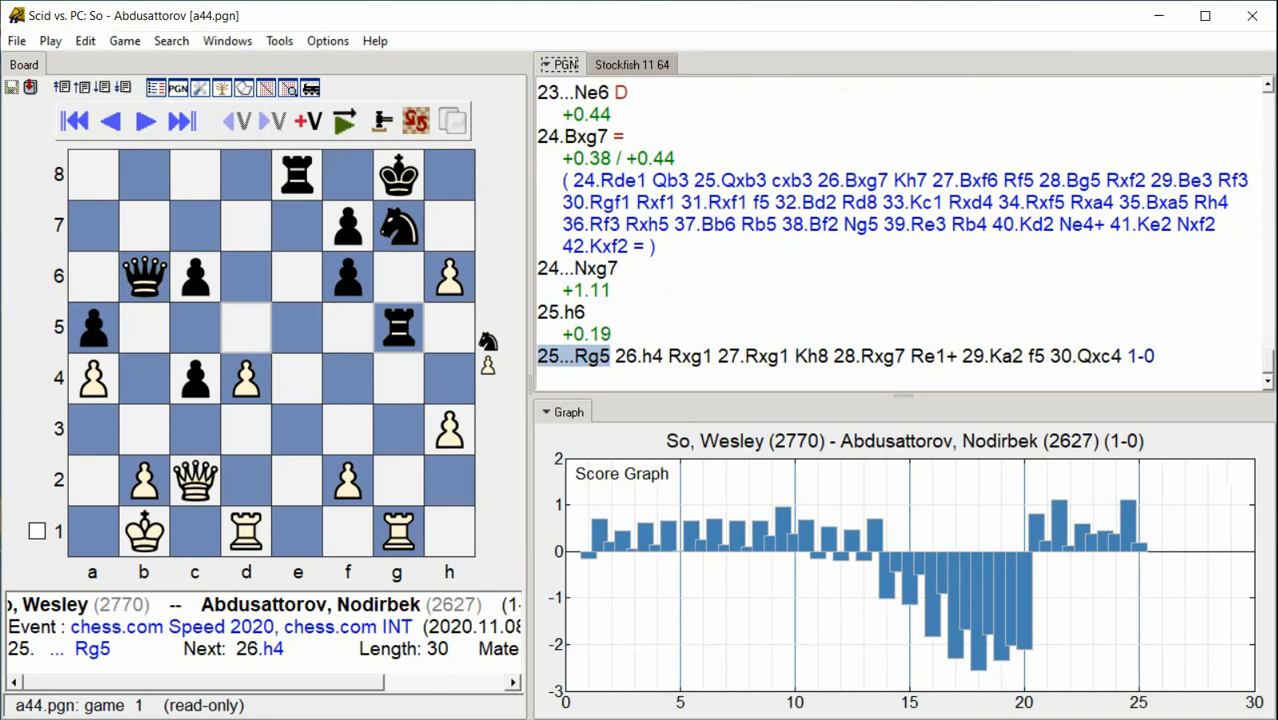
click(144, 122)
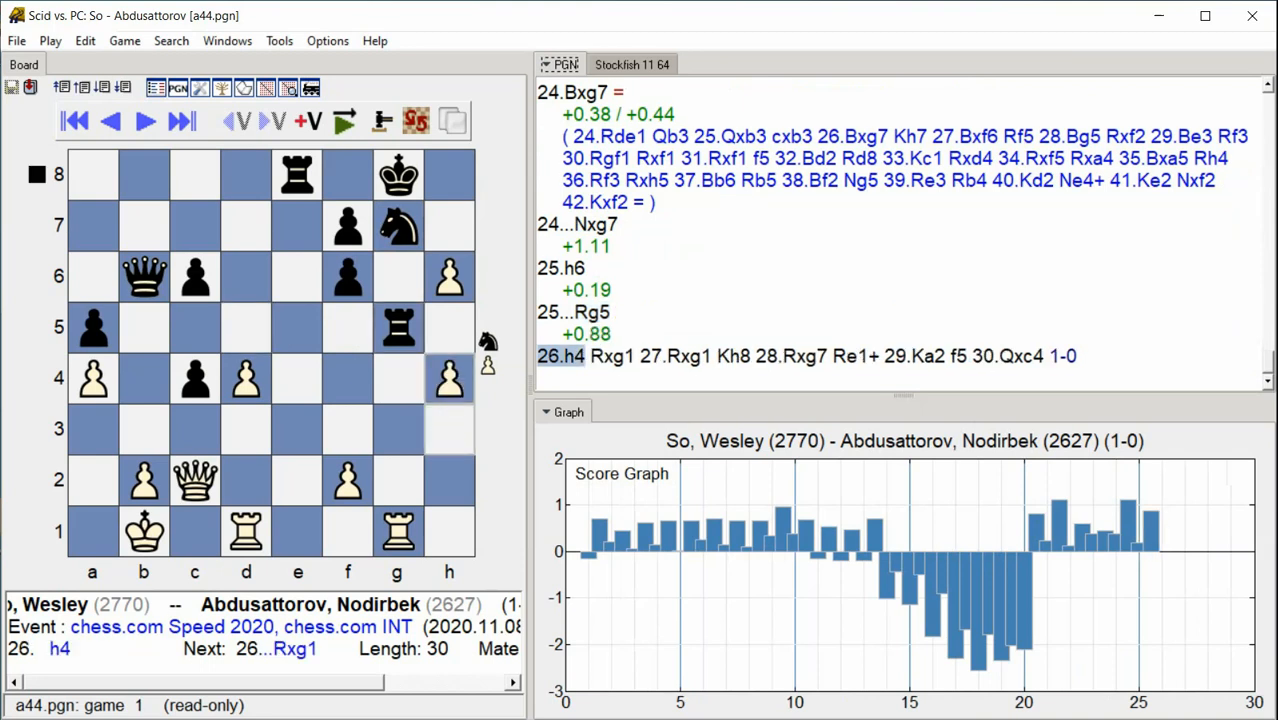
click(144, 120)
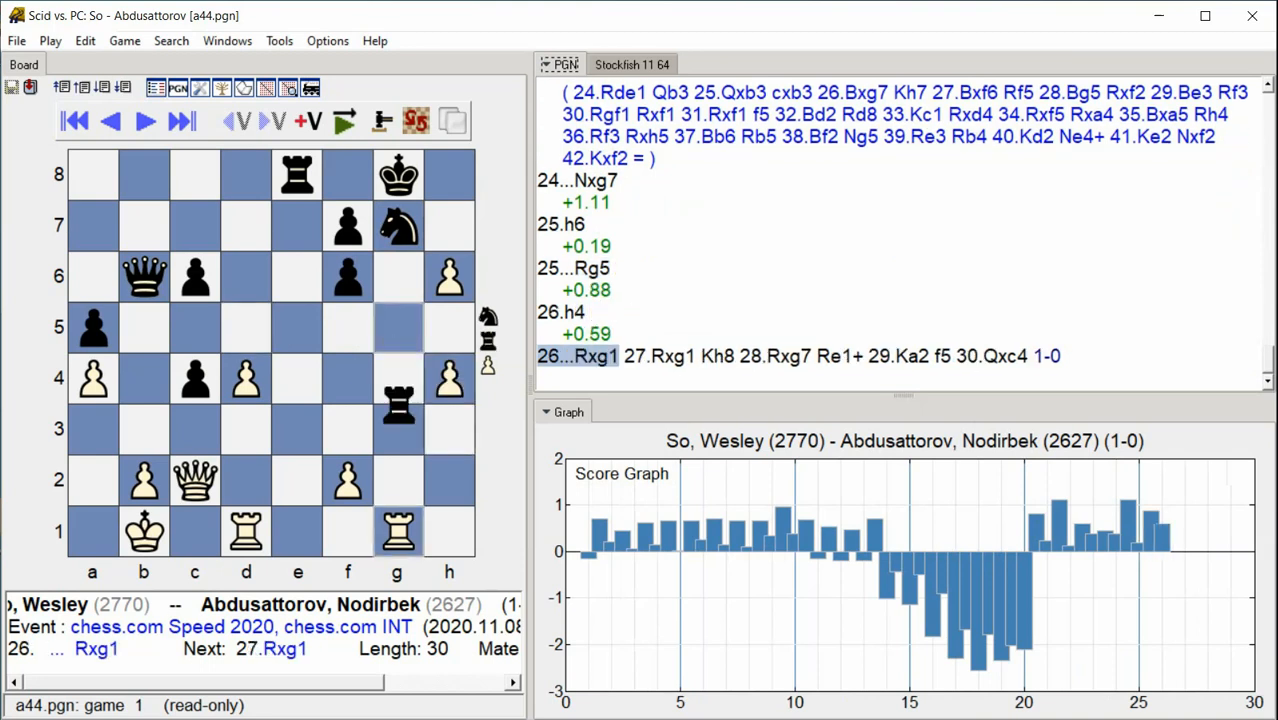